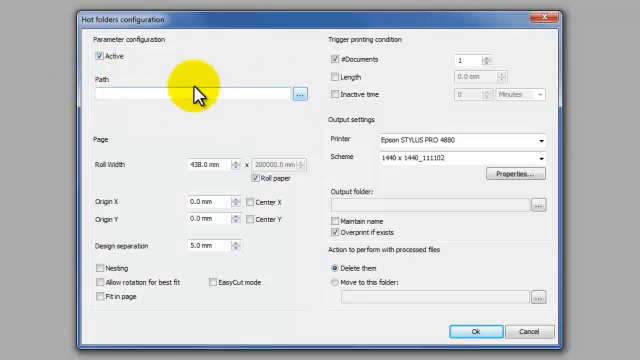
# Create a new desktop folder named Ciberhot and set it as the hot folder path
pyautogui.click(296, 93)
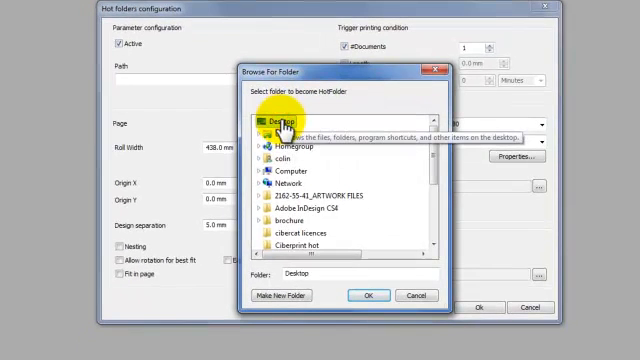
pyautogui.moveTo(293, 295)
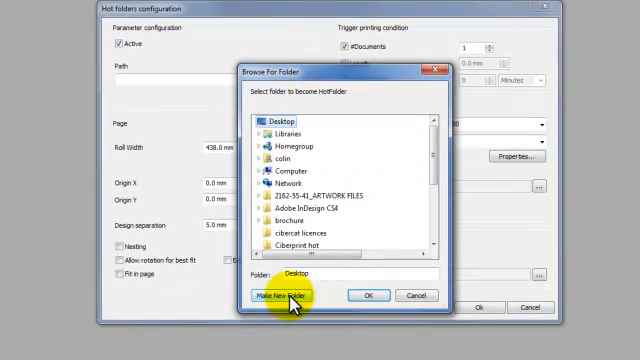
pyautogui.click(283, 295)
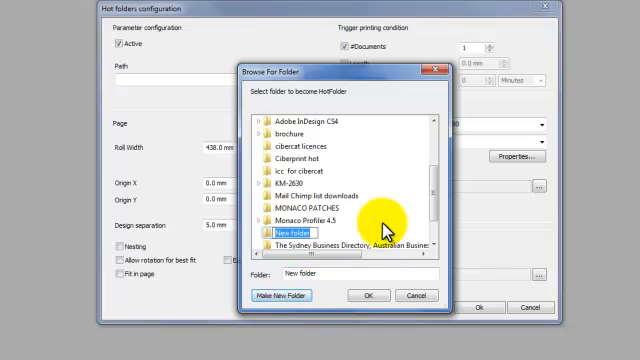
pyautogui.write('Ciberhot')
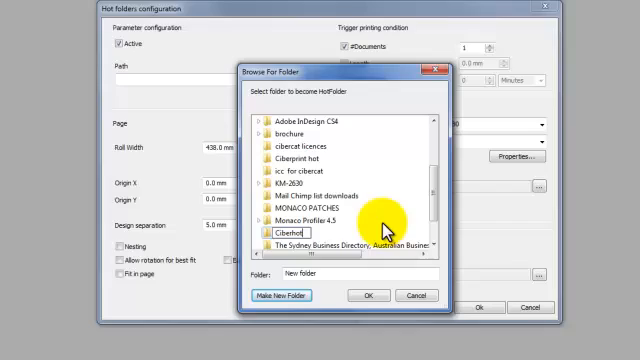
pyautogui.click(369, 295)
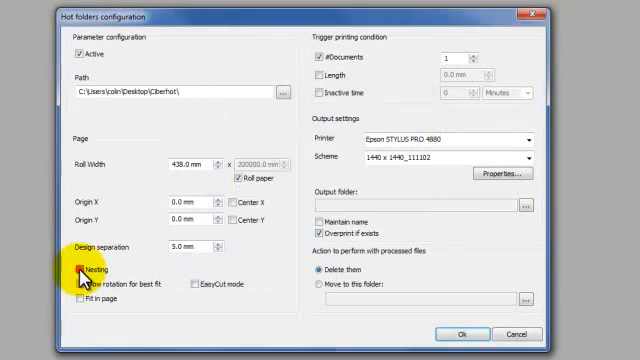
# Enable nesting, choose the print scheme for the Epson 4880, and close the Hot Folders list
pyautogui.click(81, 289)
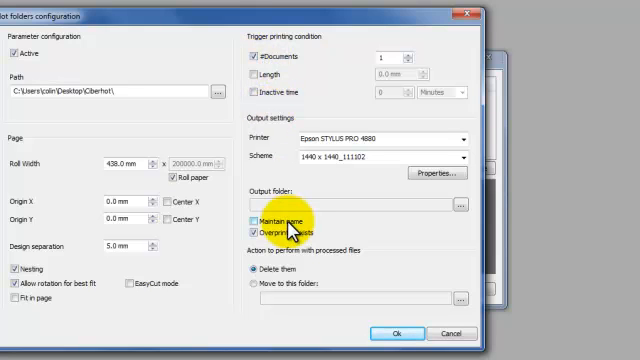
pyautogui.moveTo(290, 160)
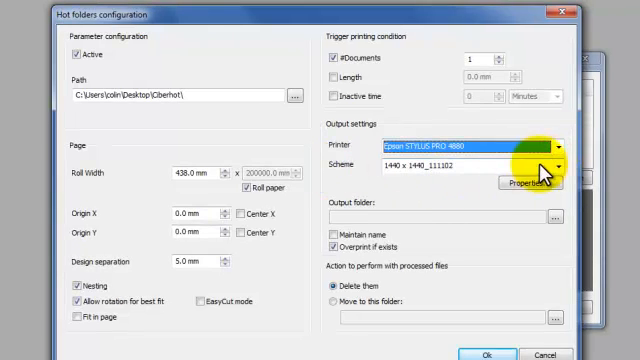
pyautogui.click(562, 167)
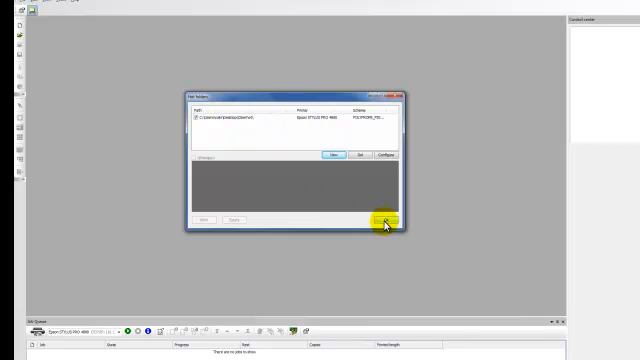
pyautogui.click(383, 219)
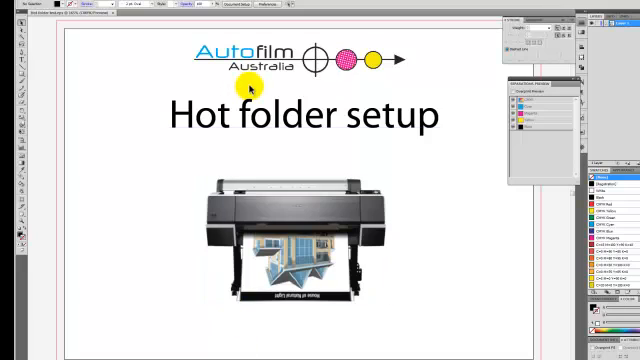
pyautogui.moveTo(80, 44)
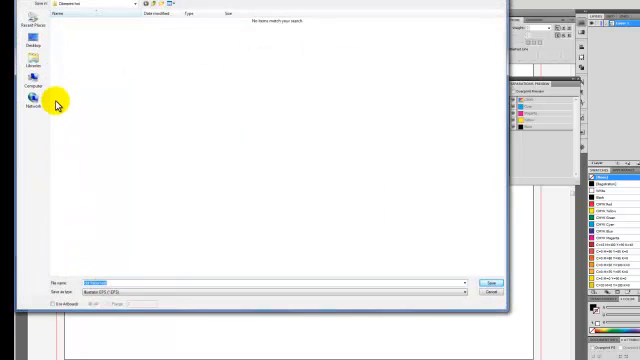
# Save the artwork as Illustrator EPS 'Hot folder test' into Ciberhot, accepting options and the RGB warning
pyautogui.click(23, 42)
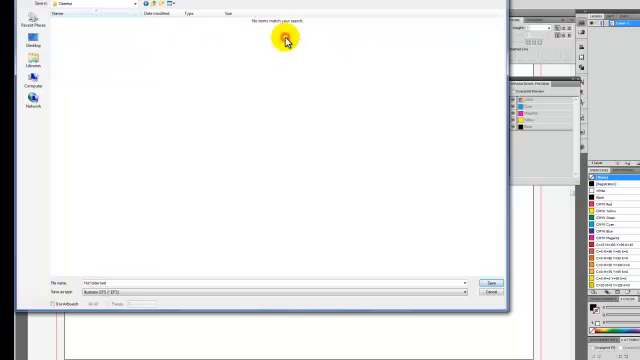
pyautogui.moveTo(489, 285)
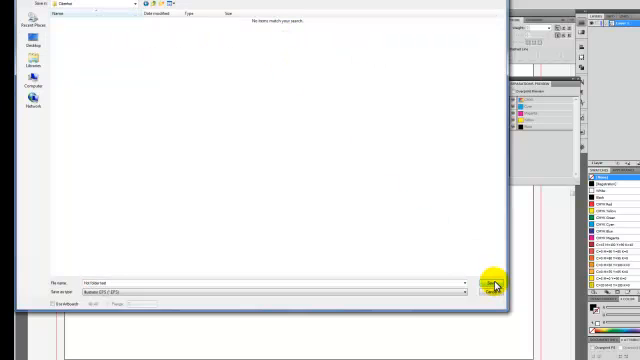
pyautogui.click(490, 287)
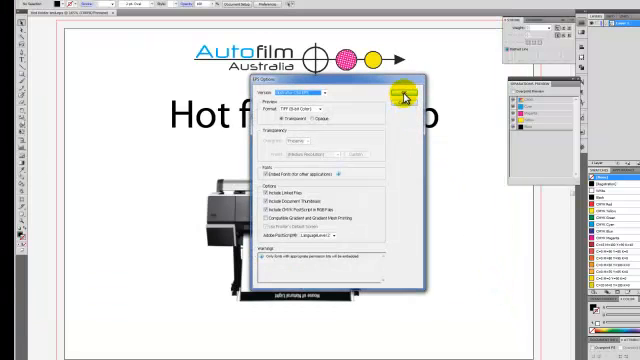
pyautogui.click(401, 92)
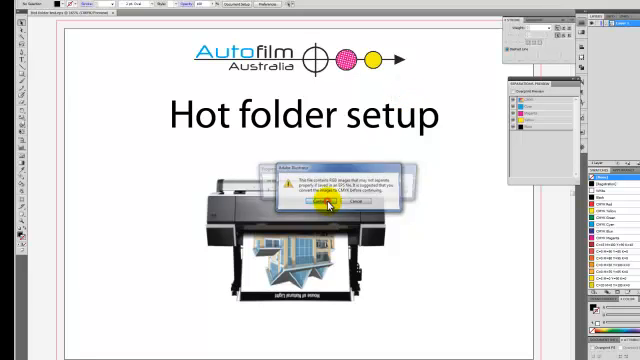
pyautogui.click(308, 206)
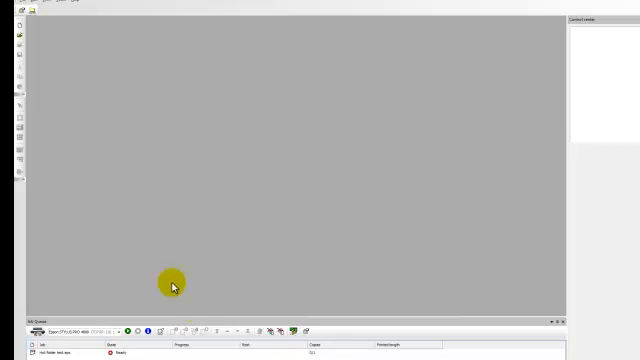
pyautogui.moveTo(156, 266)
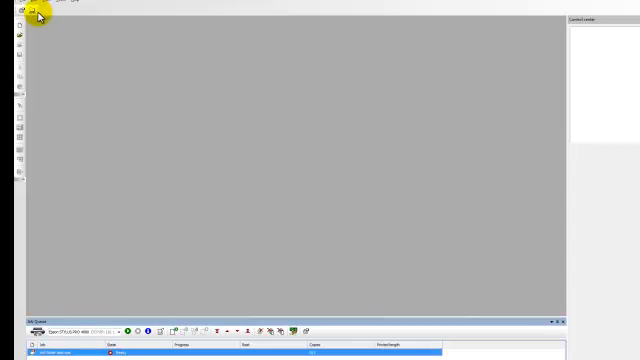
# Reopen the Hot Folders list to confirm the Ciberhot entry, then close it
pyautogui.click(40, 11)
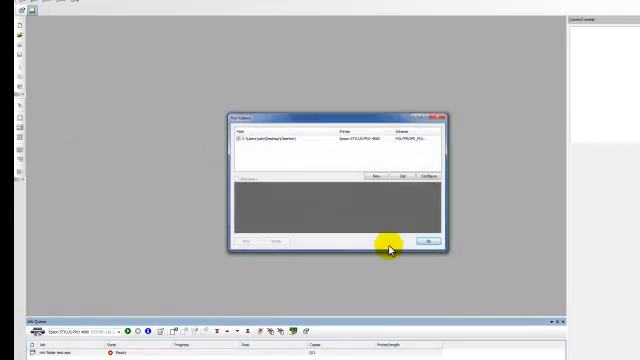
pyautogui.click(429, 241)
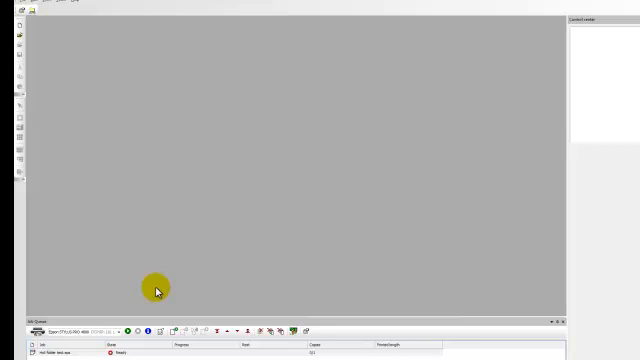